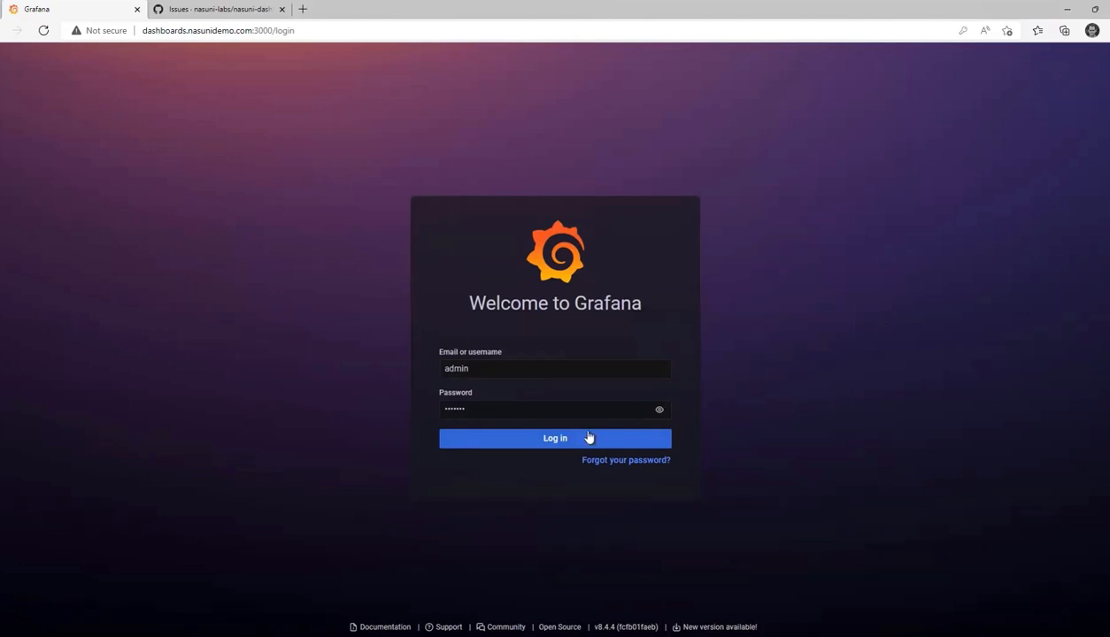
Log in to Grafana as admin with the entered credentials.
click(554, 439)
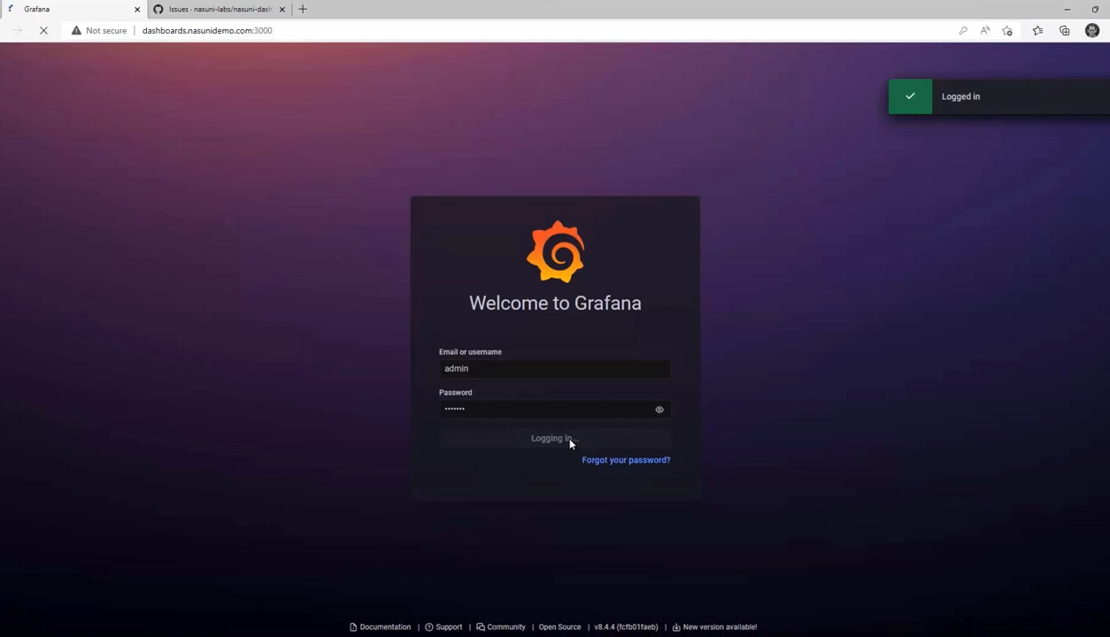
click(553, 439)
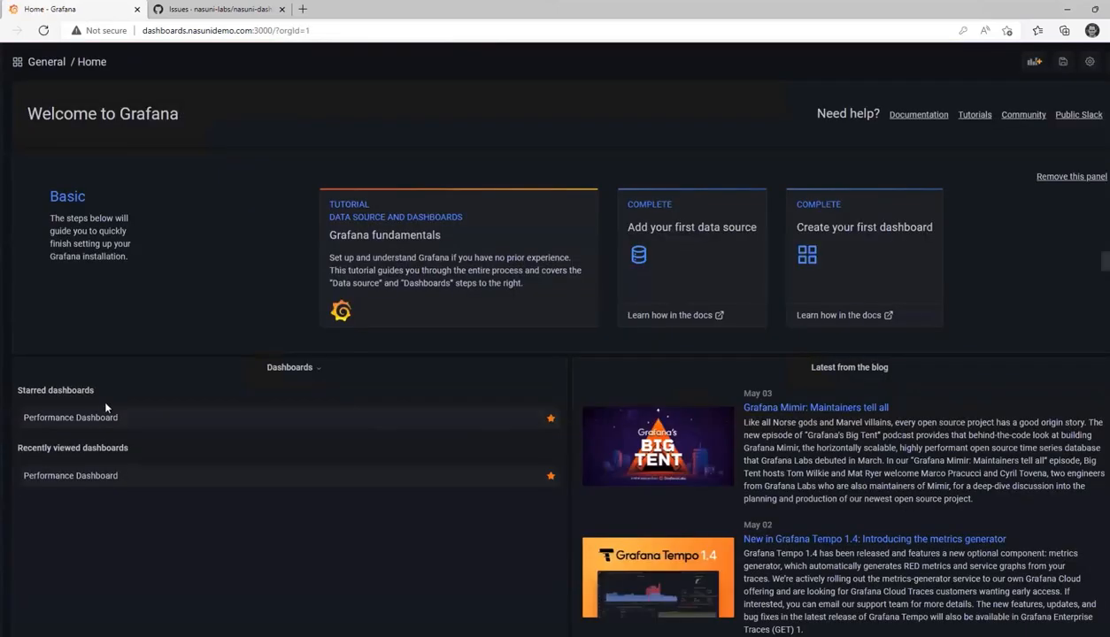
Open the starred Performance Dashboard showing demoEdge1 metrics for the last 15 minutes.
click(70, 418)
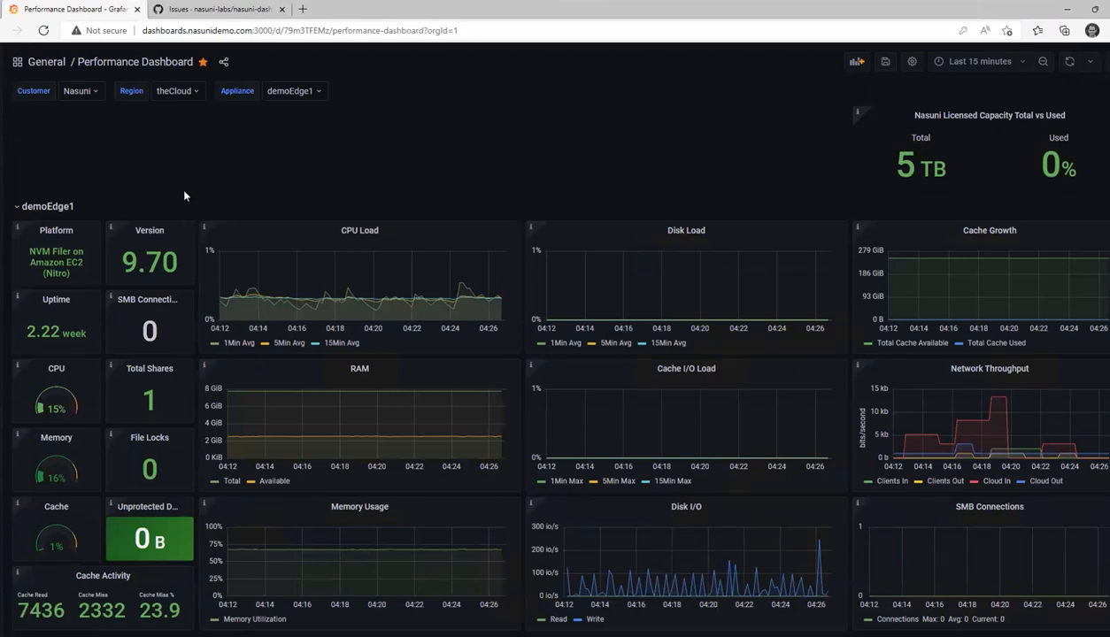
mouse_move(124, 312)
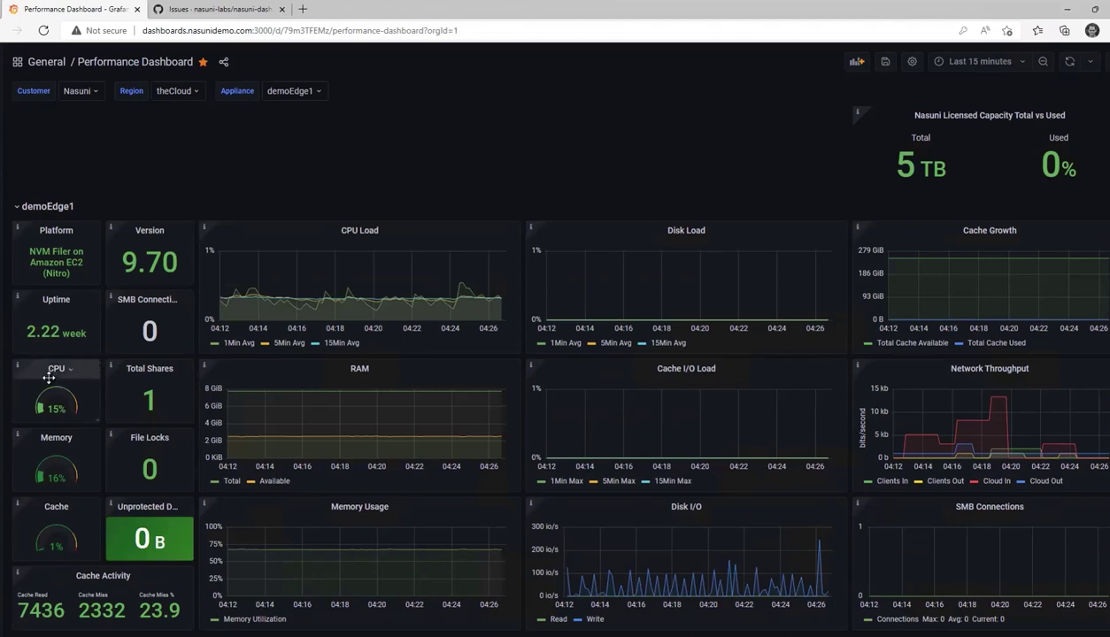
mouse_move(39, 584)
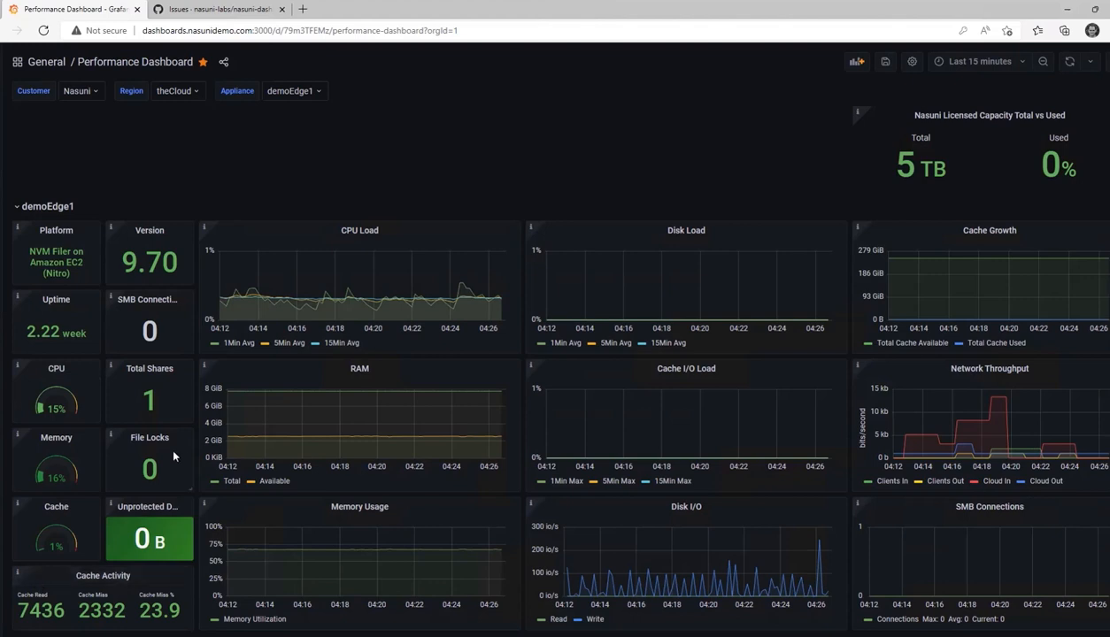
mouse_move(180, 446)
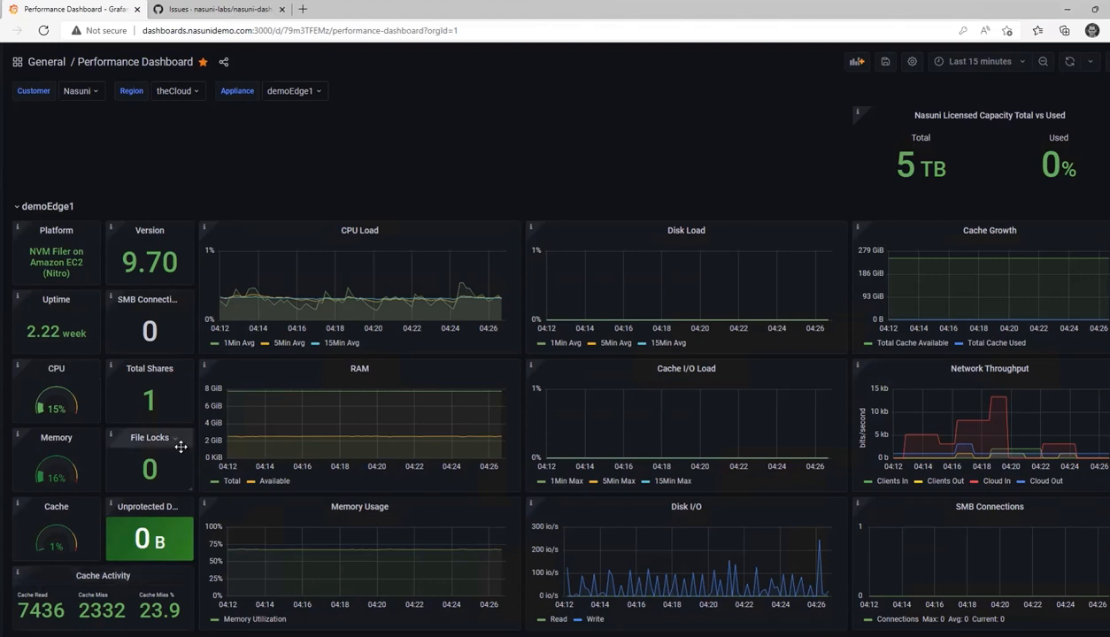
mouse_move(425, 197)
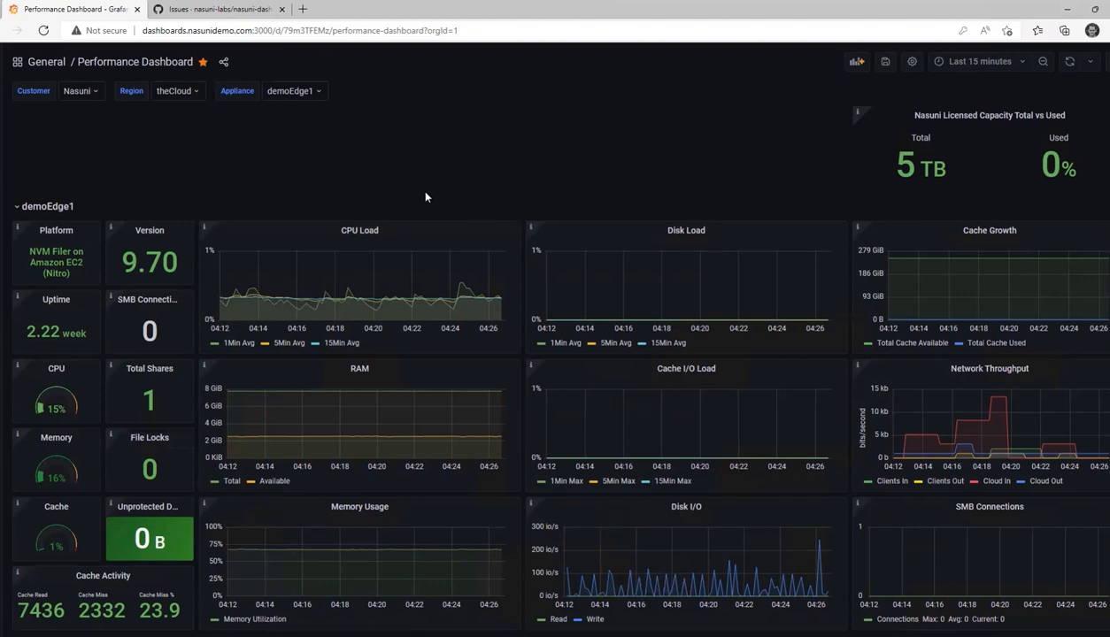
mouse_move(502, 191)
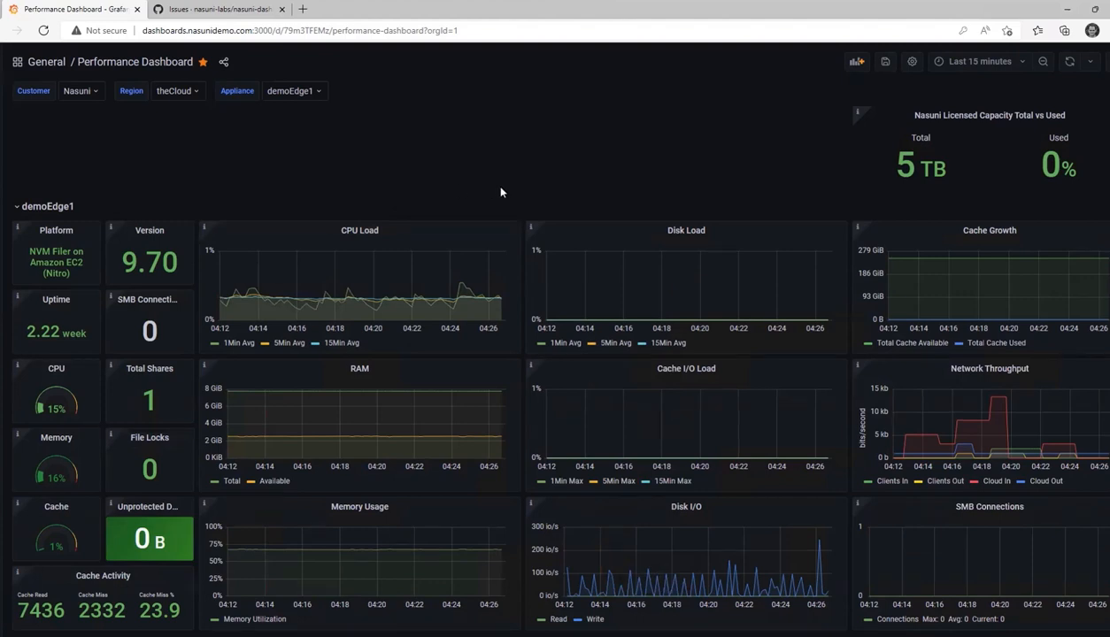
mouse_move(381, 121)
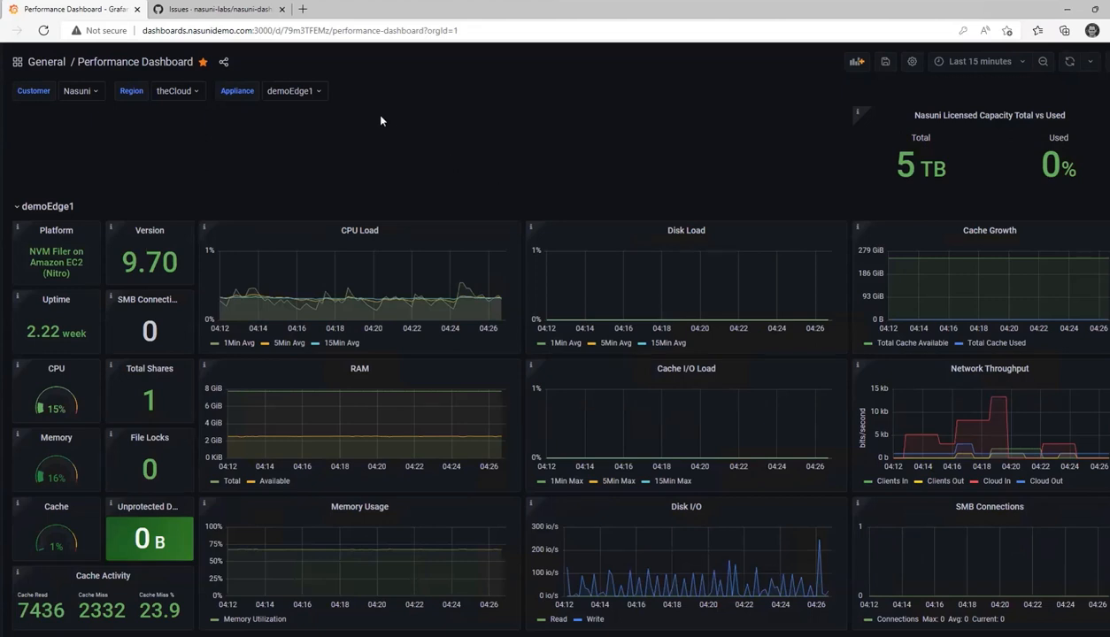
mouse_move(350, 129)
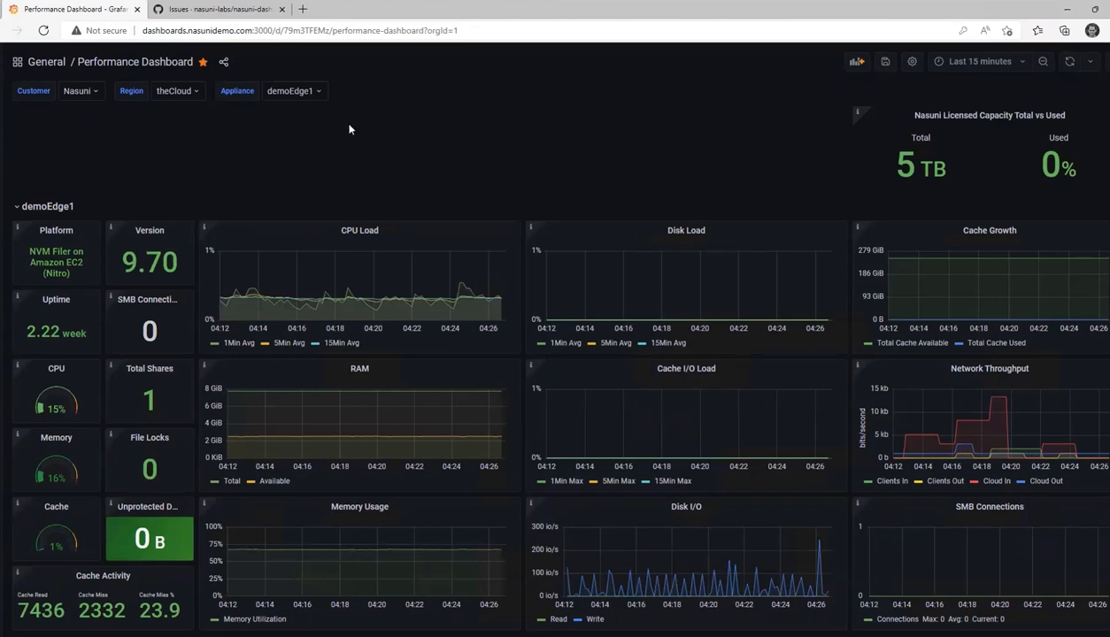
Set the Appliance variable to demoEdge1, demoEdge2 and demoEdge3 and review the refreshed panels.
click(293, 90)
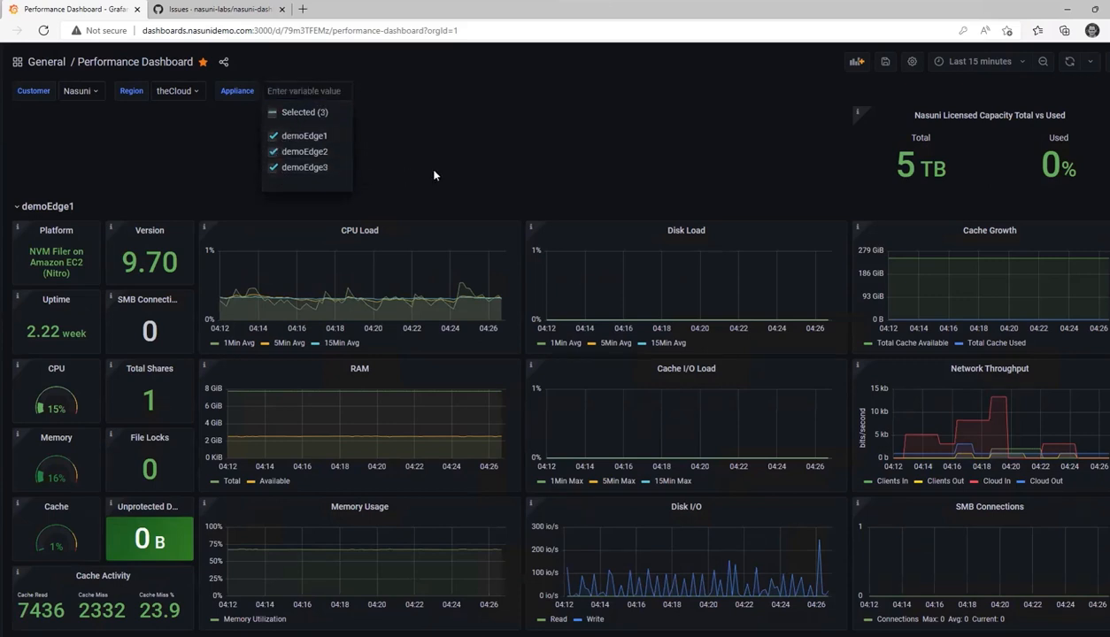
click(433, 176)
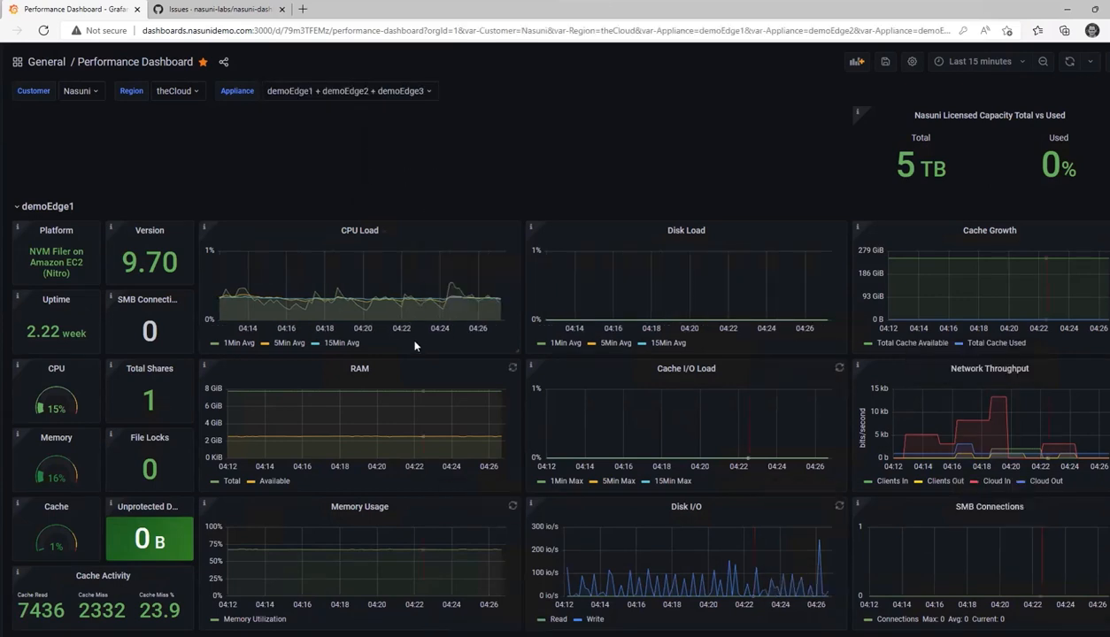
scroll(down, 3)
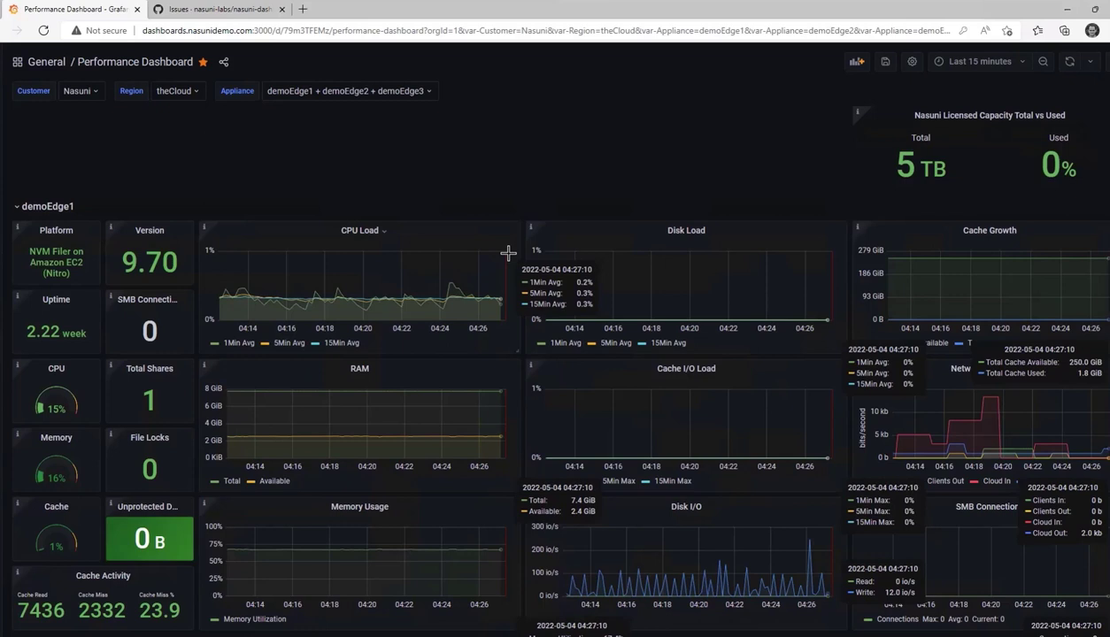
mouse_move(963, 140)
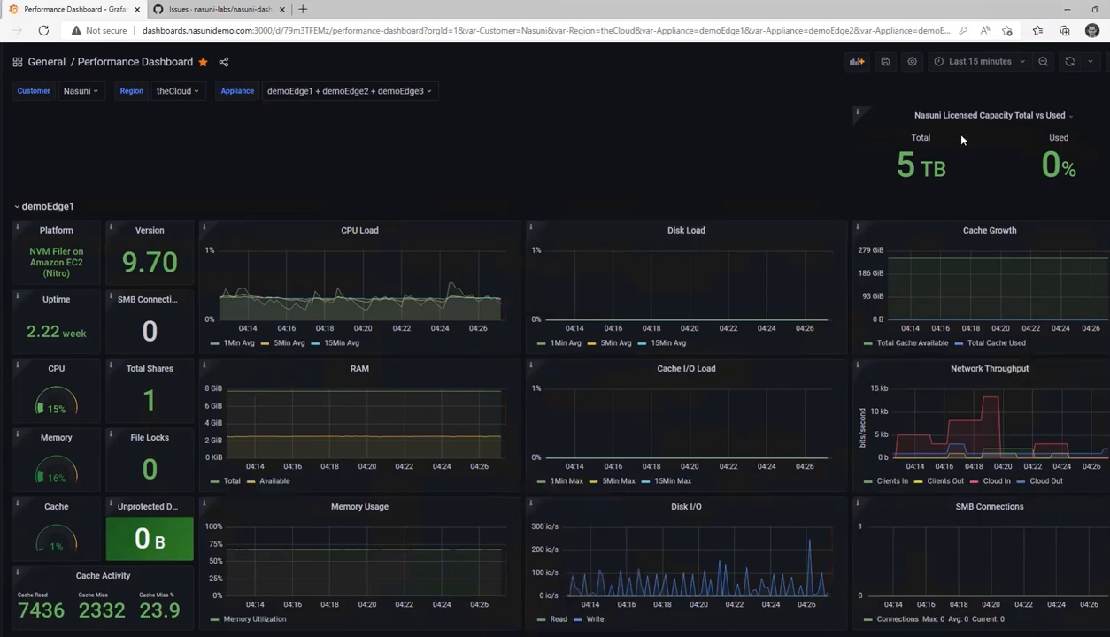
mouse_move(977, 122)
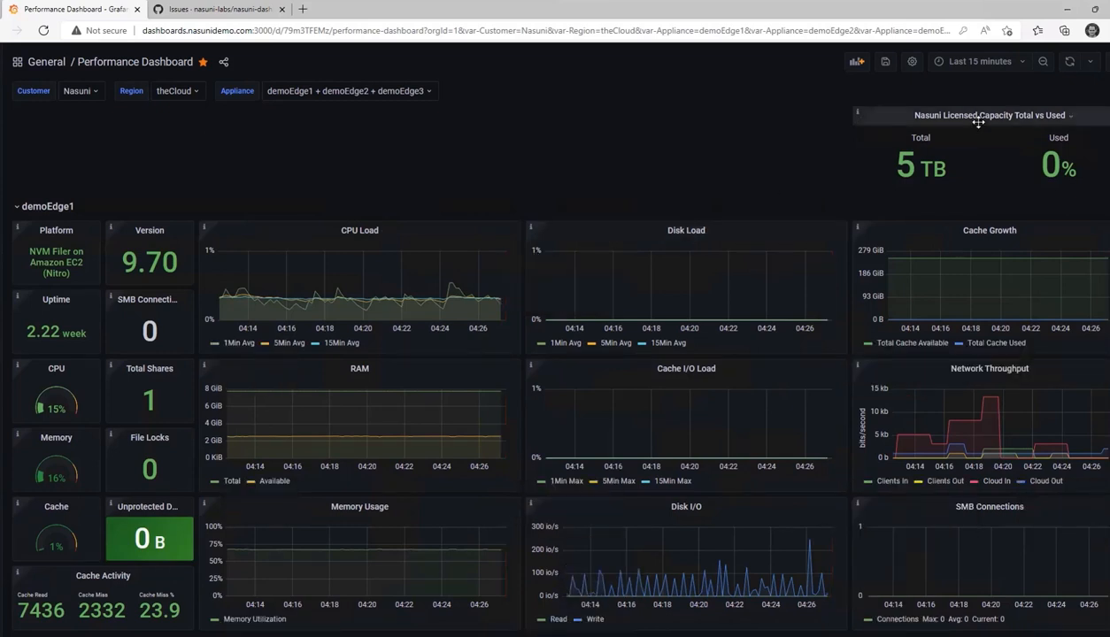
mouse_move(991, 87)
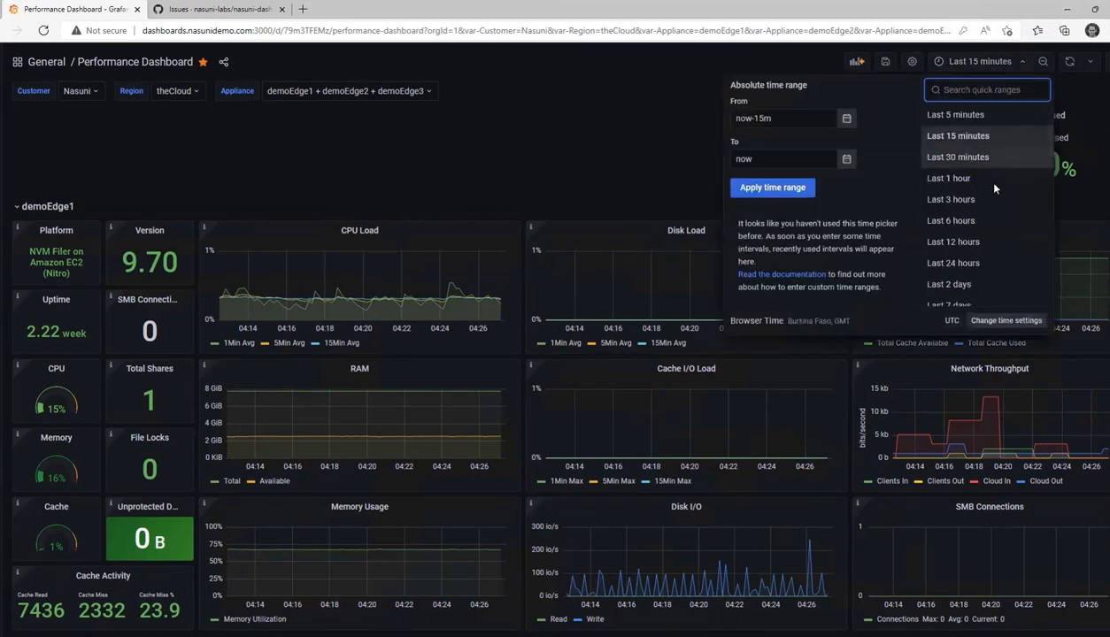
scroll(down, 3)
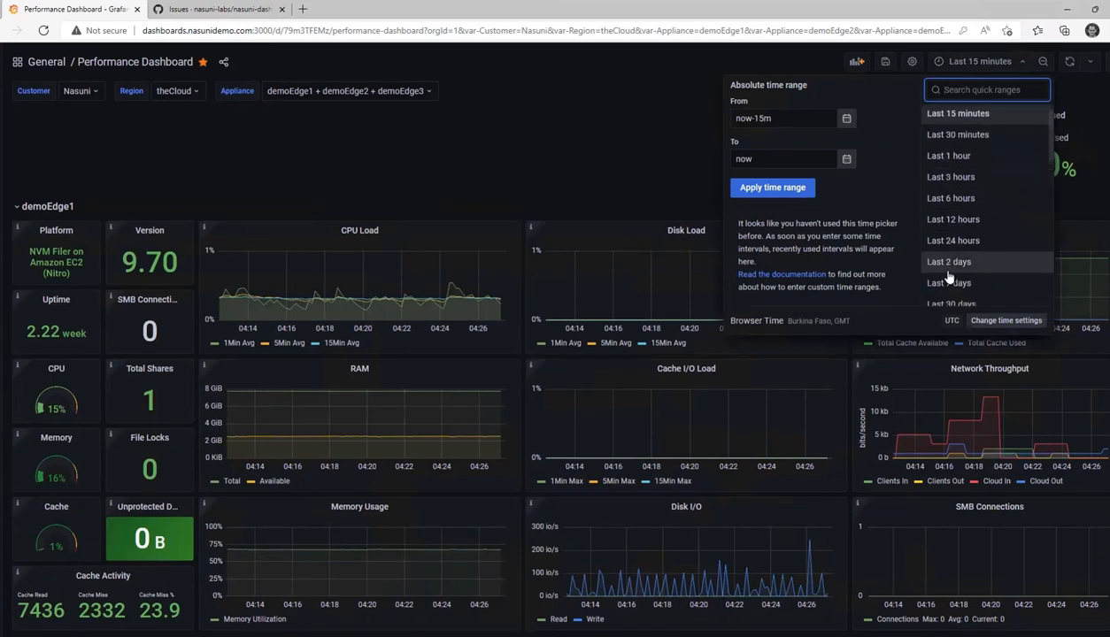
click(948, 283)
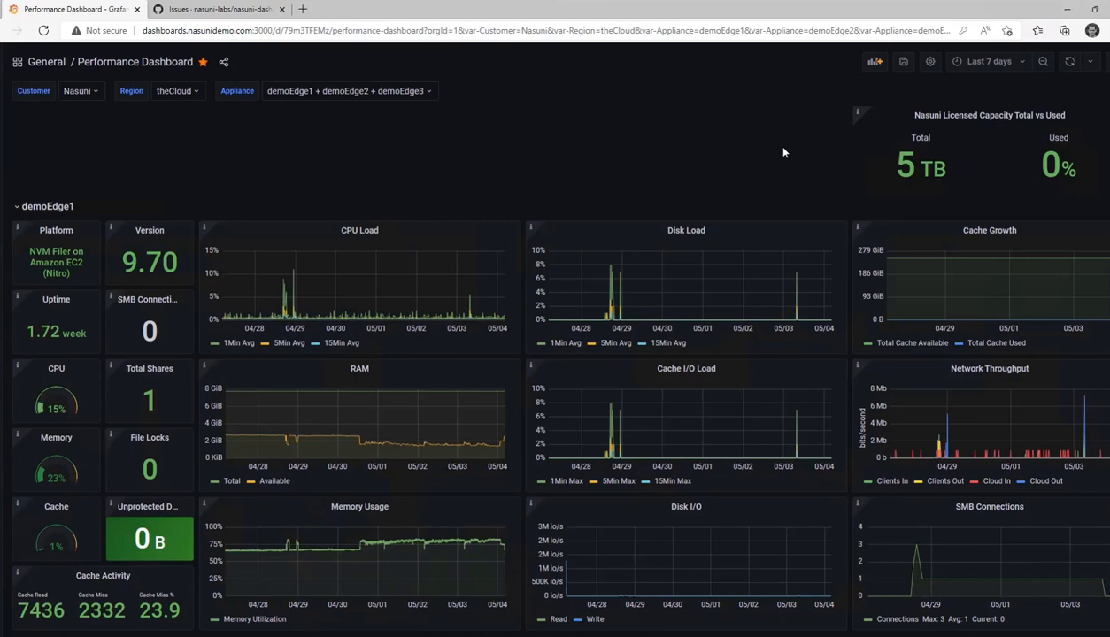
mouse_move(683, 198)
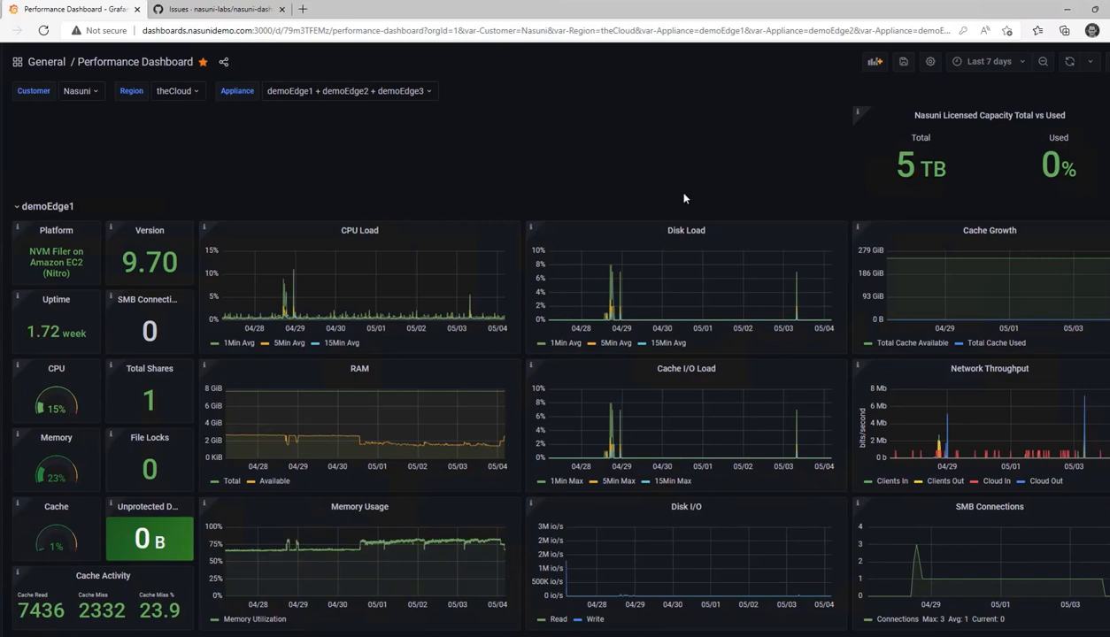
mouse_move(631, 276)
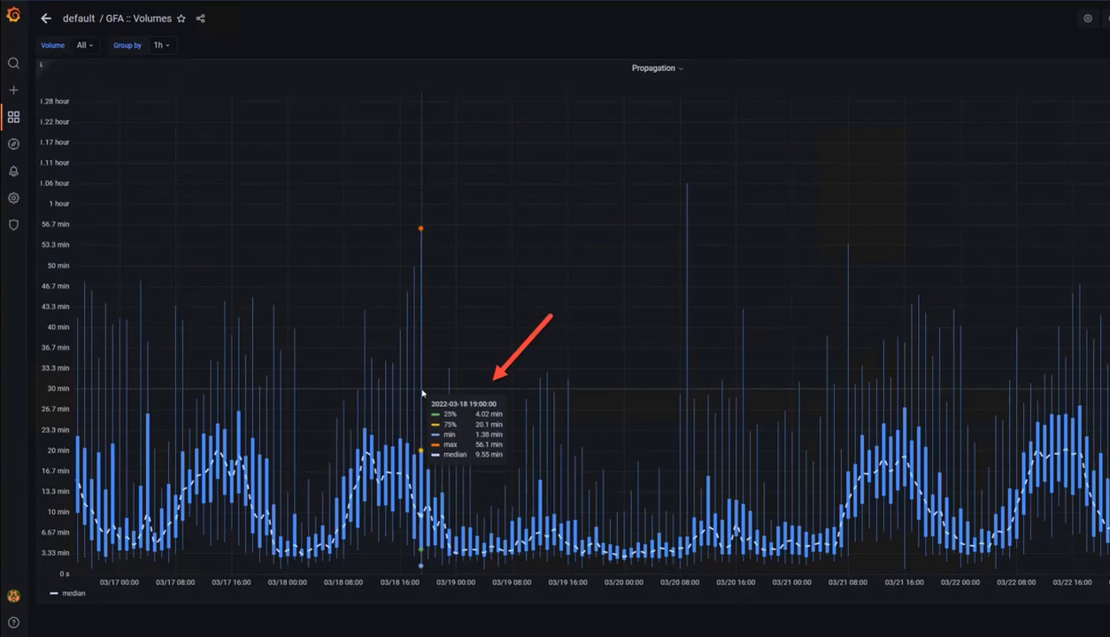
mouse_move(823, 239)
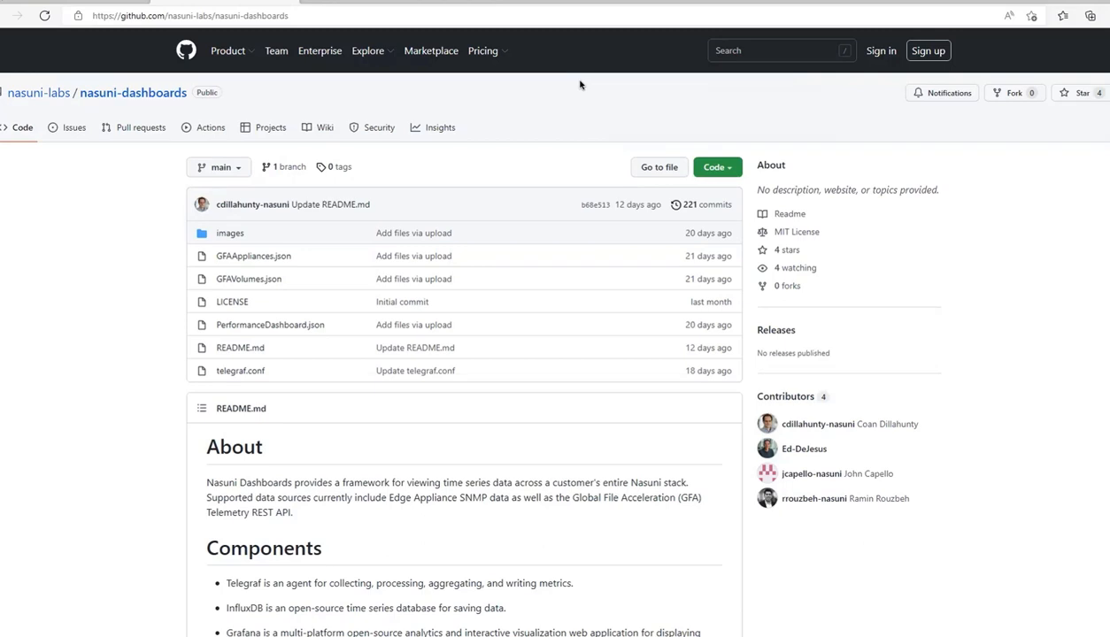
mouse_move(558, 191)
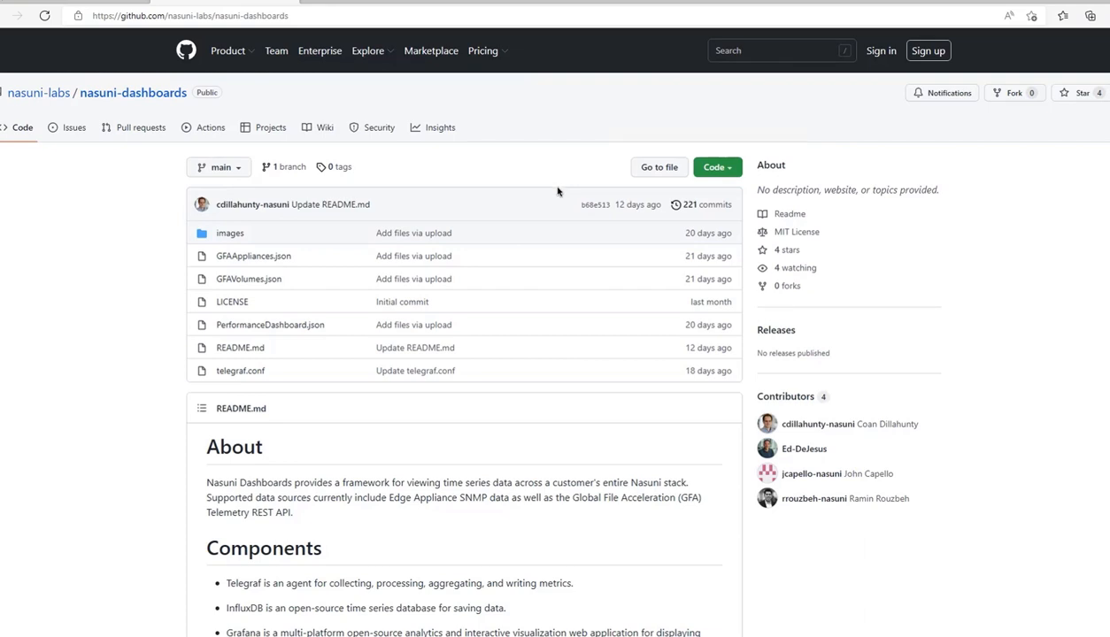
mouse_move(304, 315)
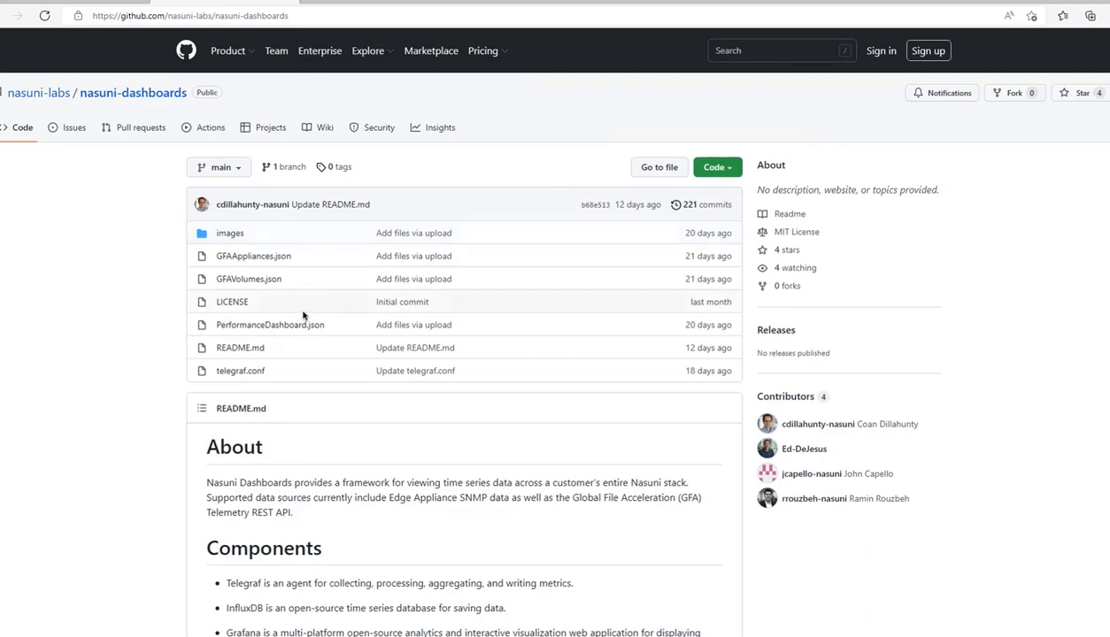
mouse_move(269, 324)
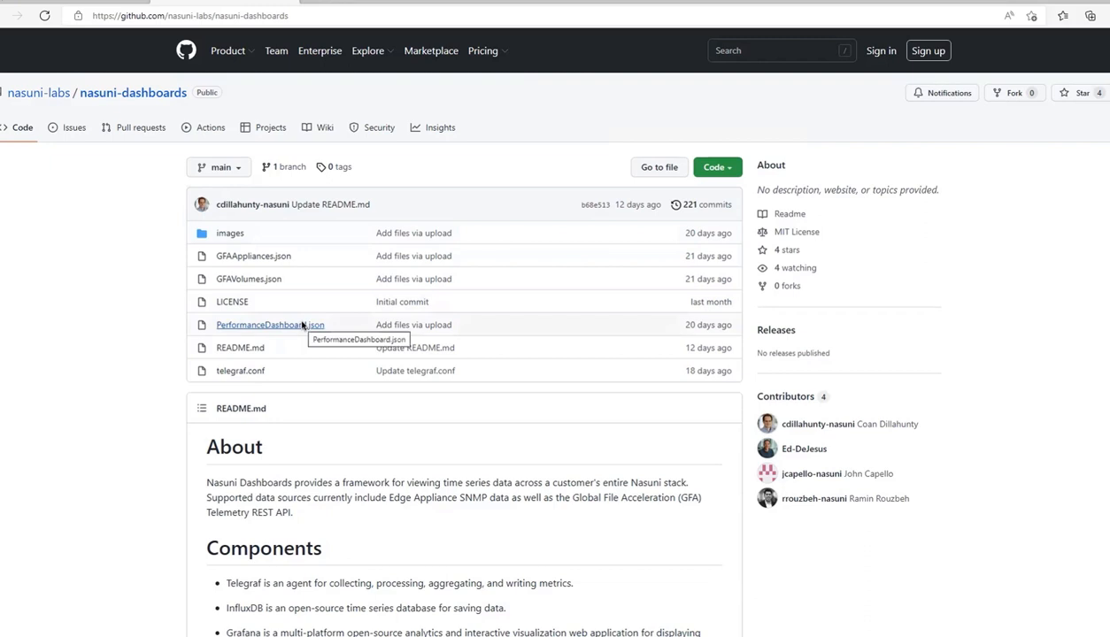
mouse_move(170, 336)
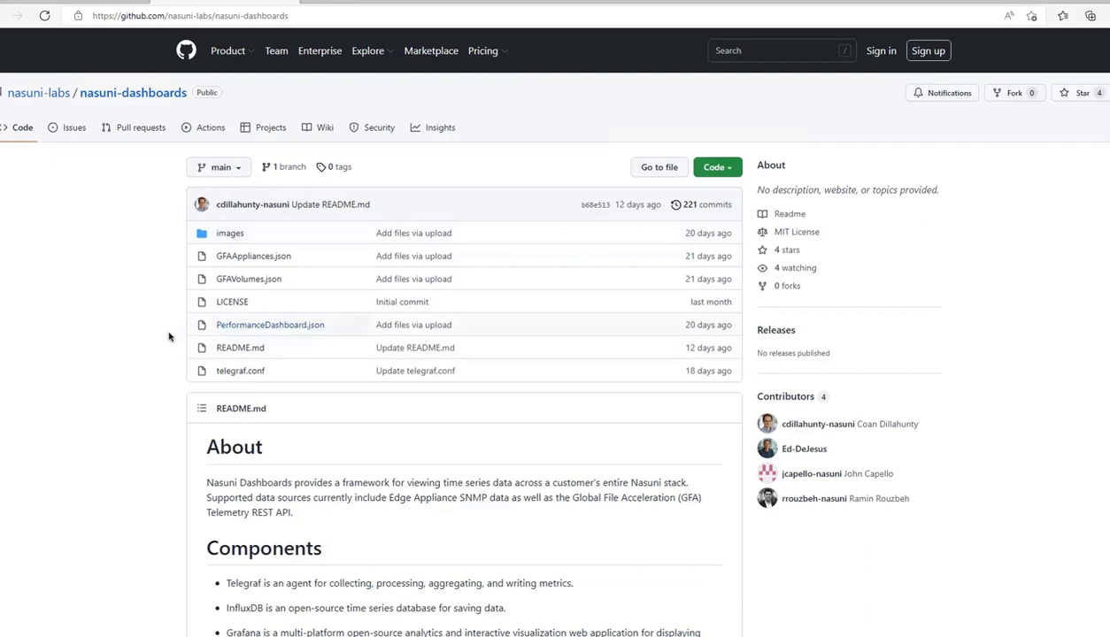
Read through the README's components and installation guidelines, then return to the top.
scroll(down, 3)
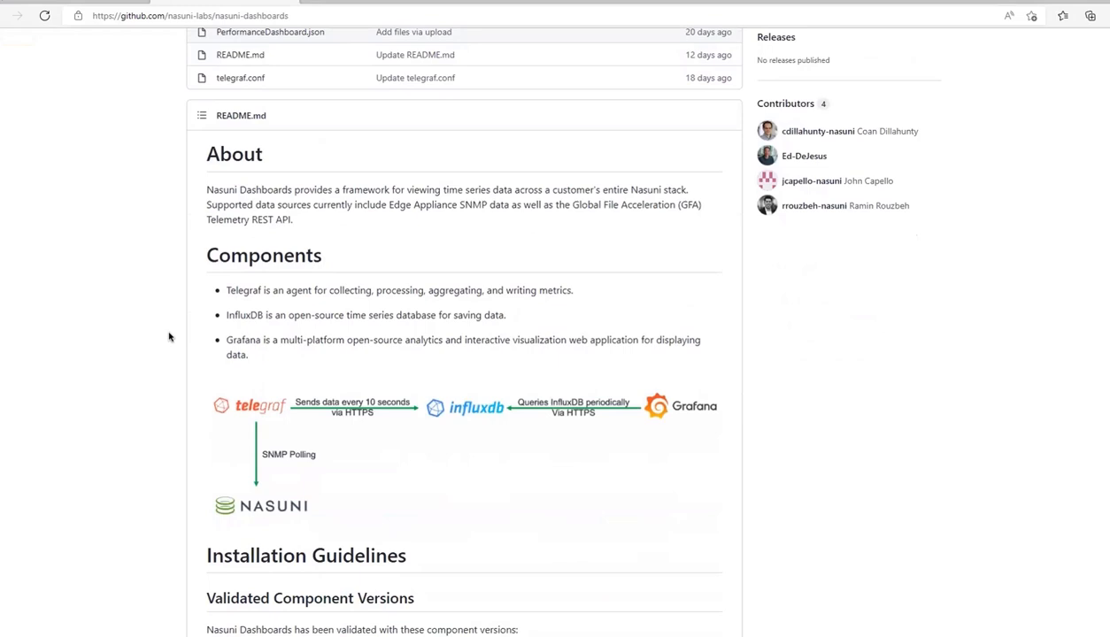
scroll(down, 3)
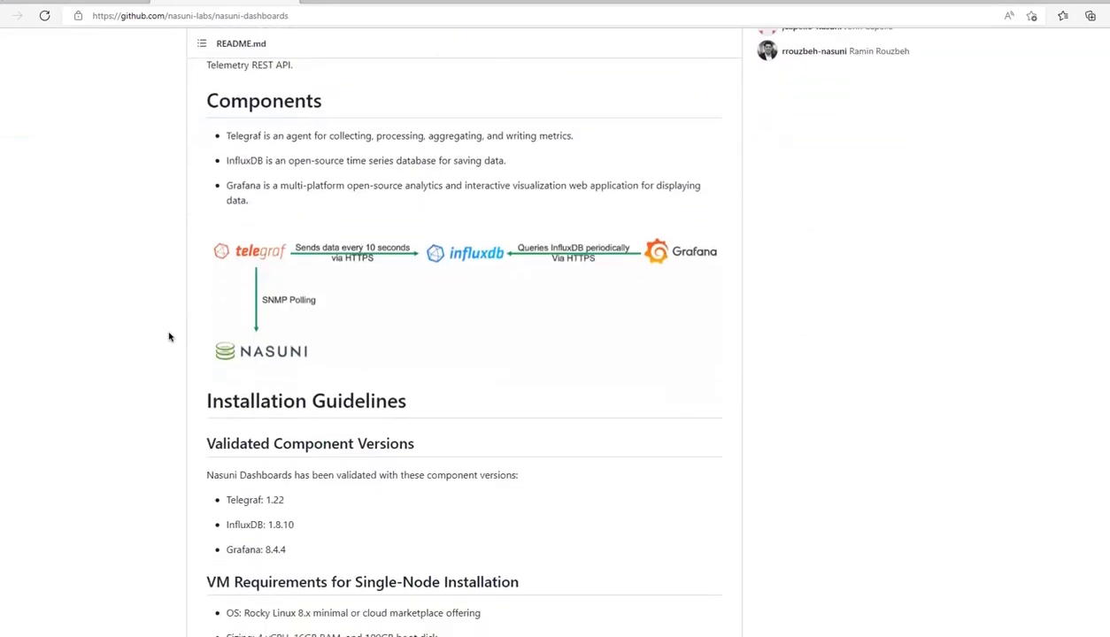
scroll(down, 3)
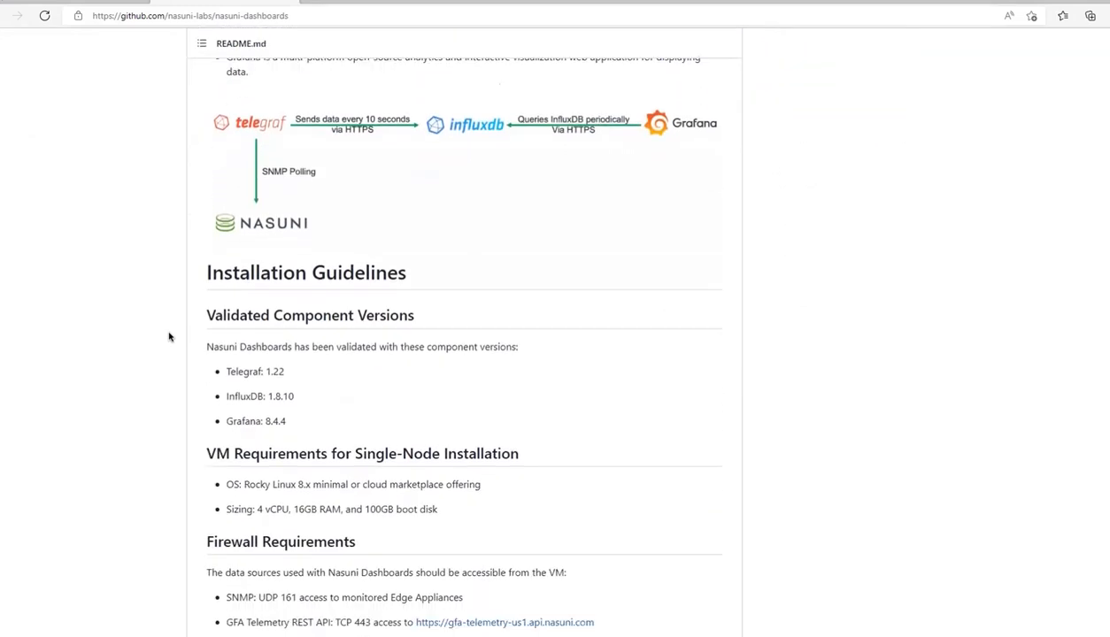
scroll(down, 3)
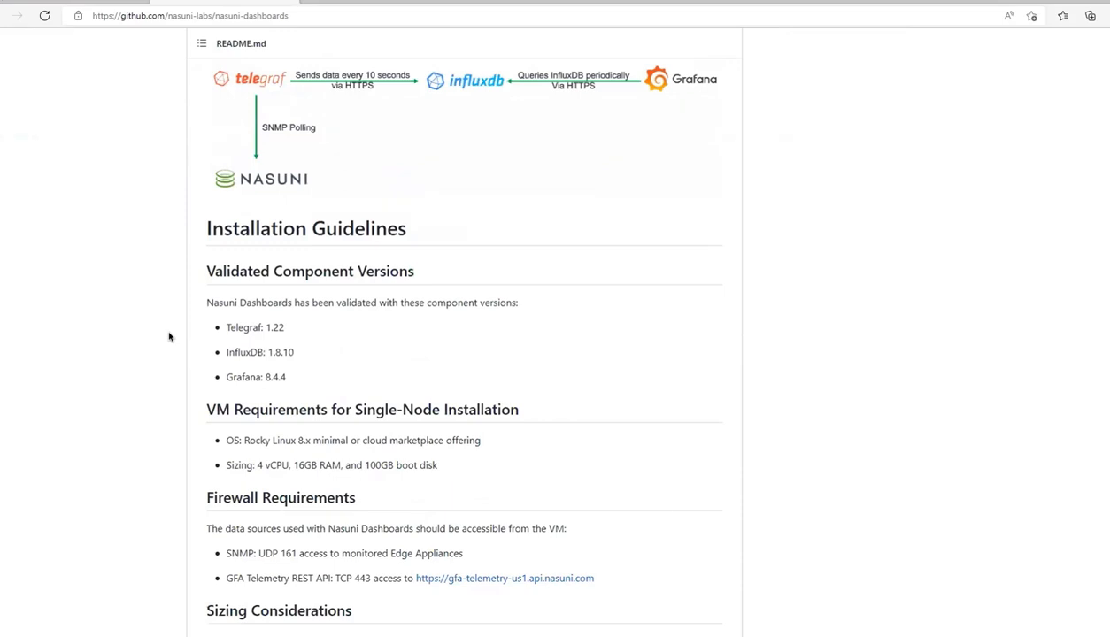
mouse_move(241, 343)
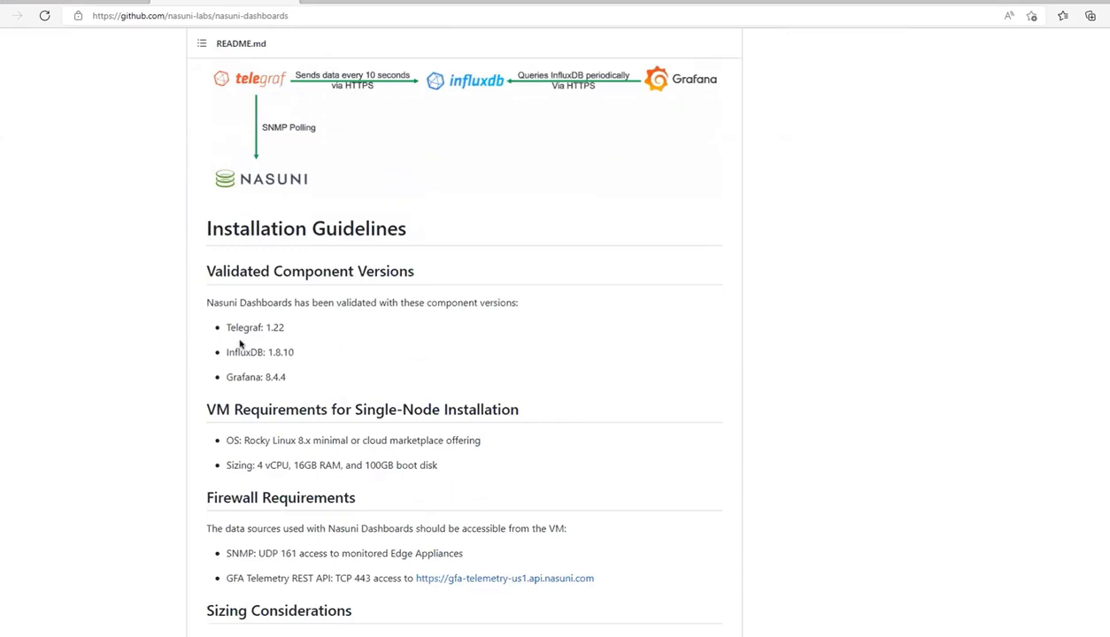
scroll(up, 3)
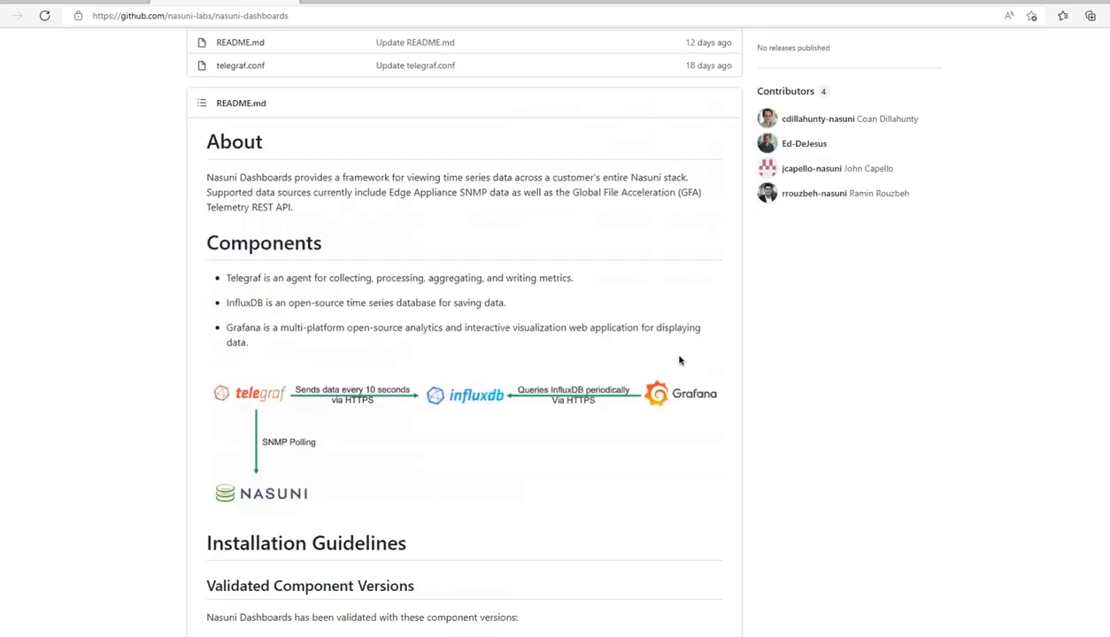
scroll(up, 3)
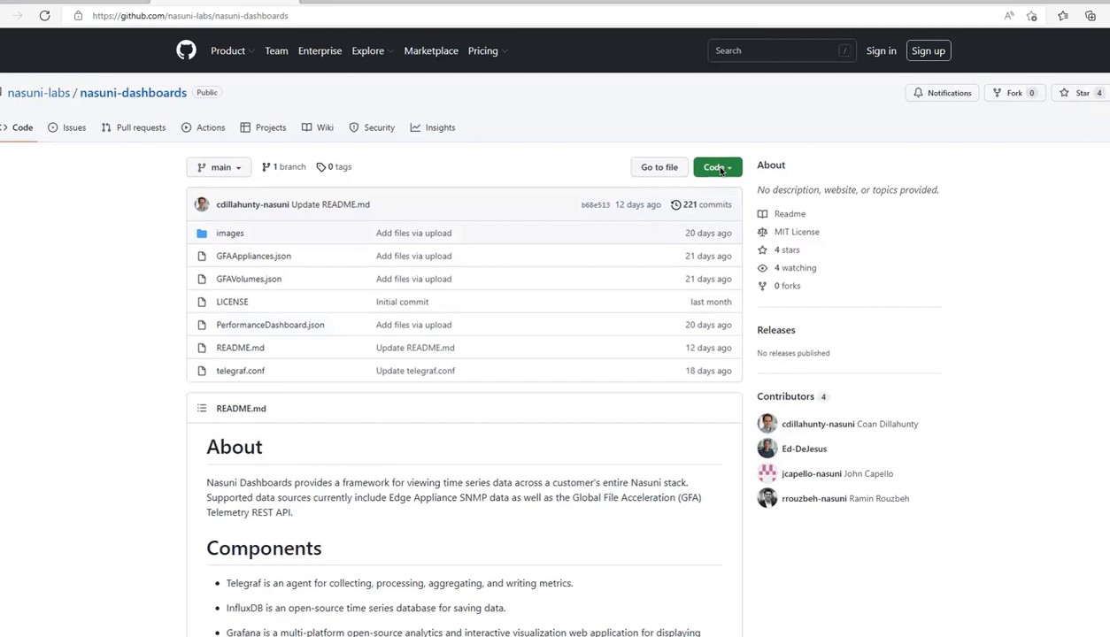
Check the Code download options (Download ZIP), then view the repository's empty Issues list.
click(715, 167)
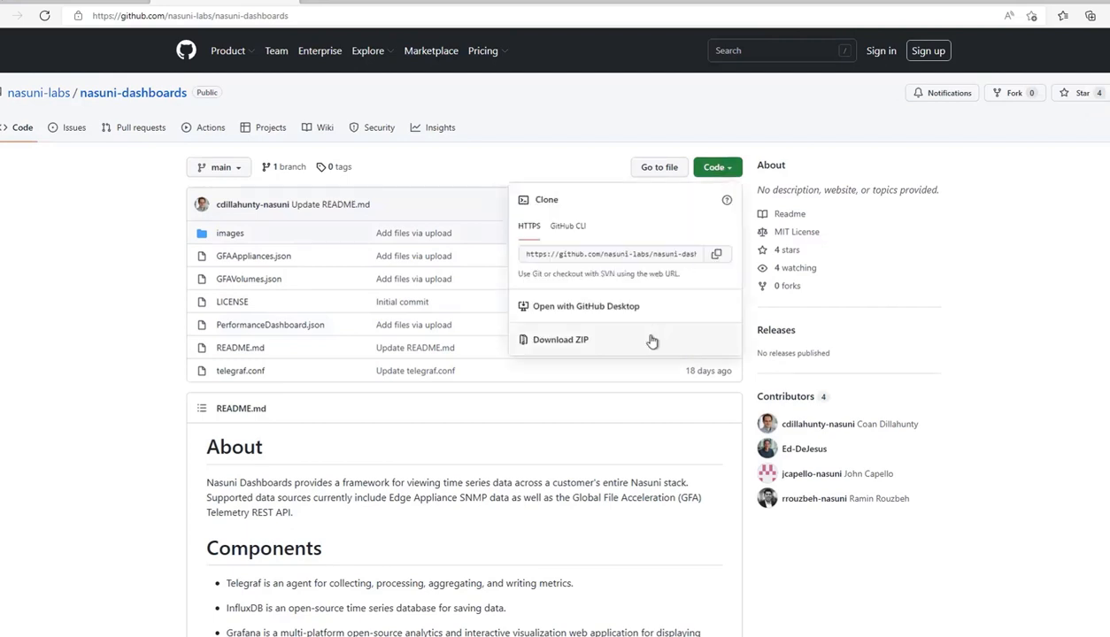
mouse_move(315, 329)
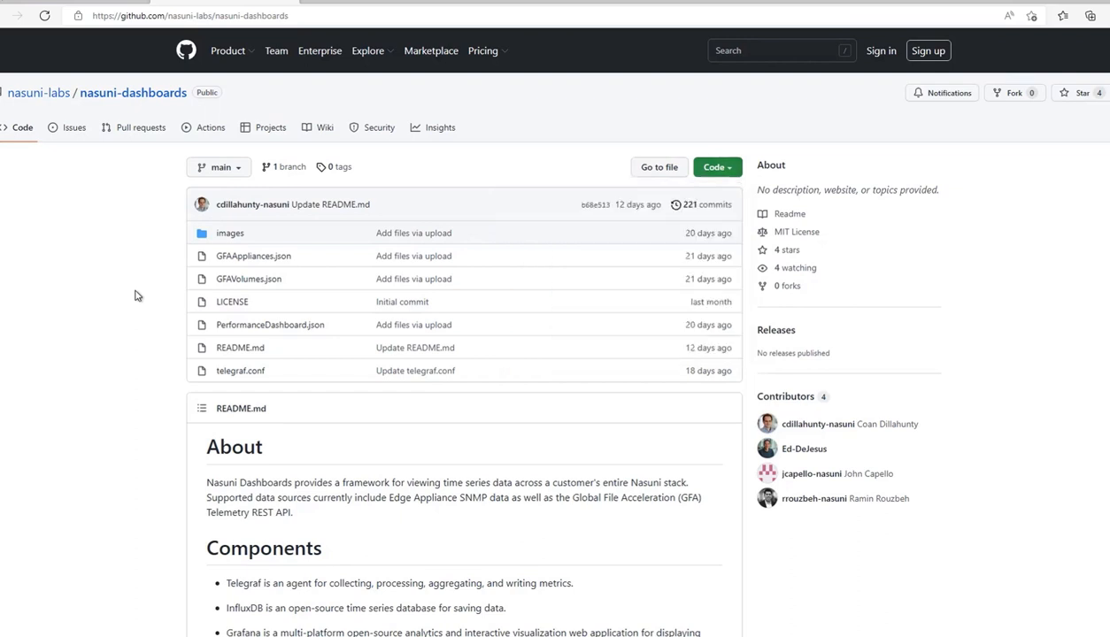
click(75, 127)
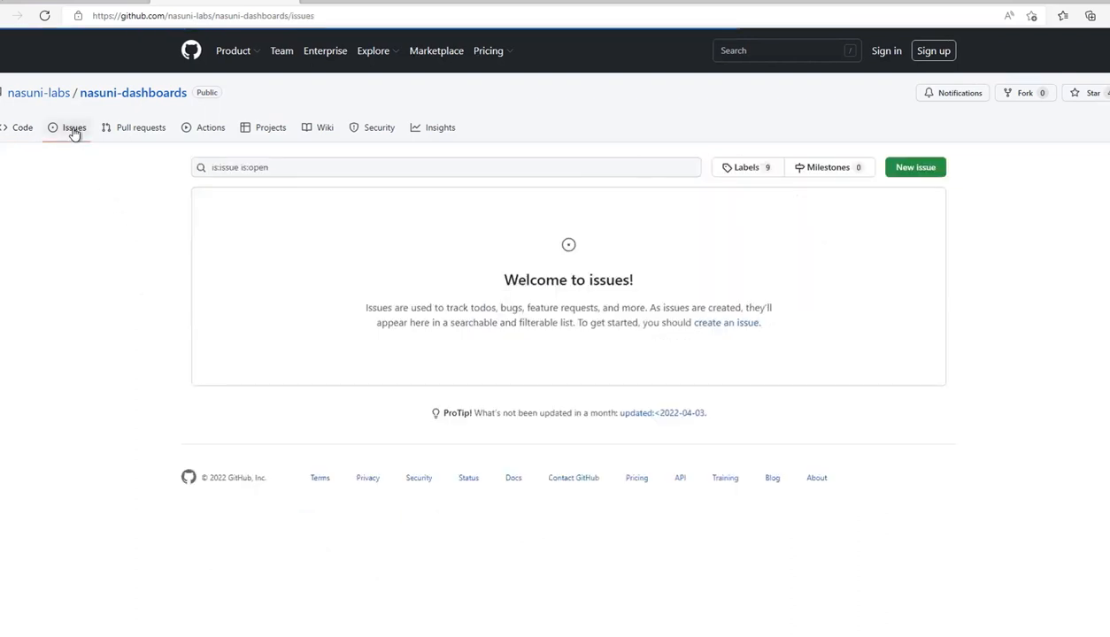